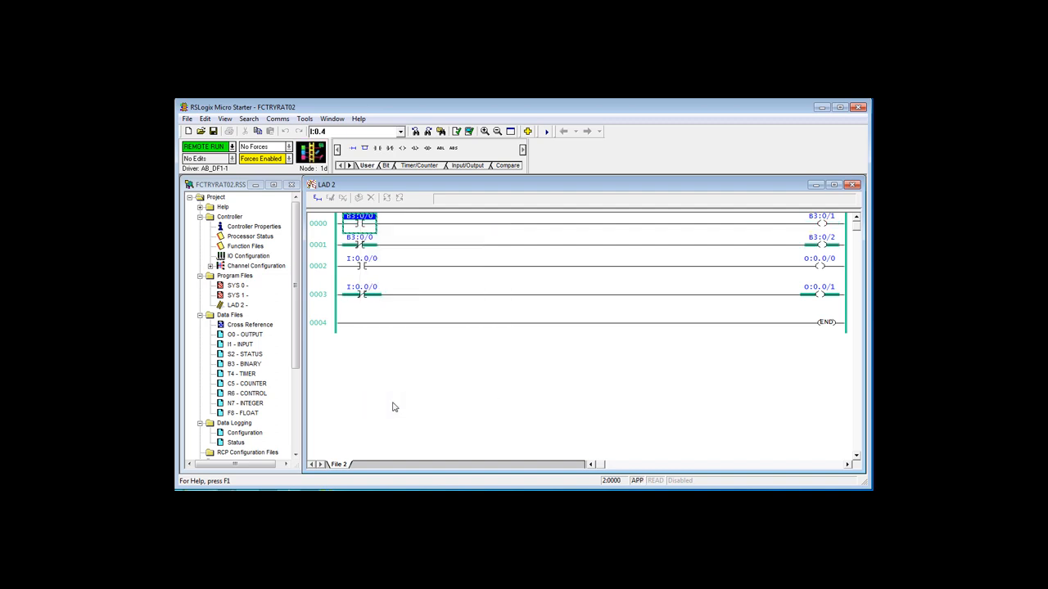
Toggle bit B3:0/0 on rung 0000 from its right-click menu
right_click(361, 219)
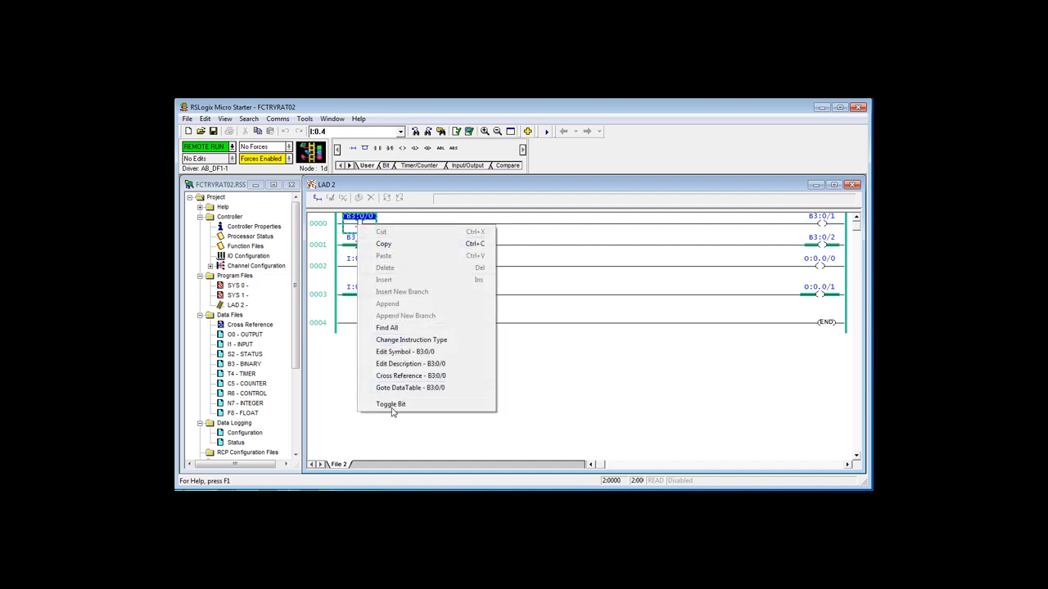
left_click(391, 404)
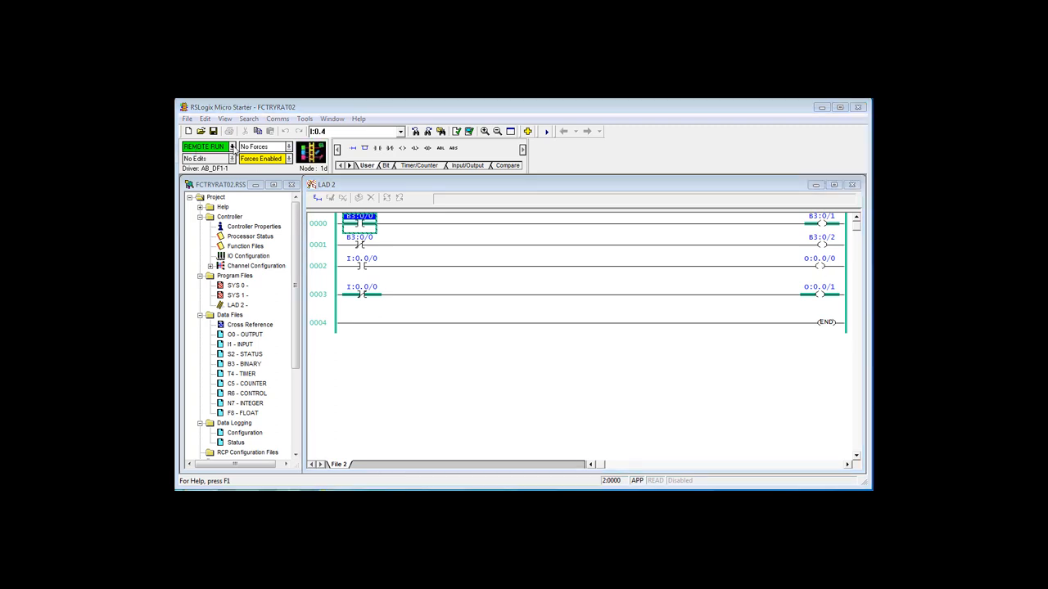
Go offline from the Remote Run mode menu, uploading the data table values
left_click(232, 146)
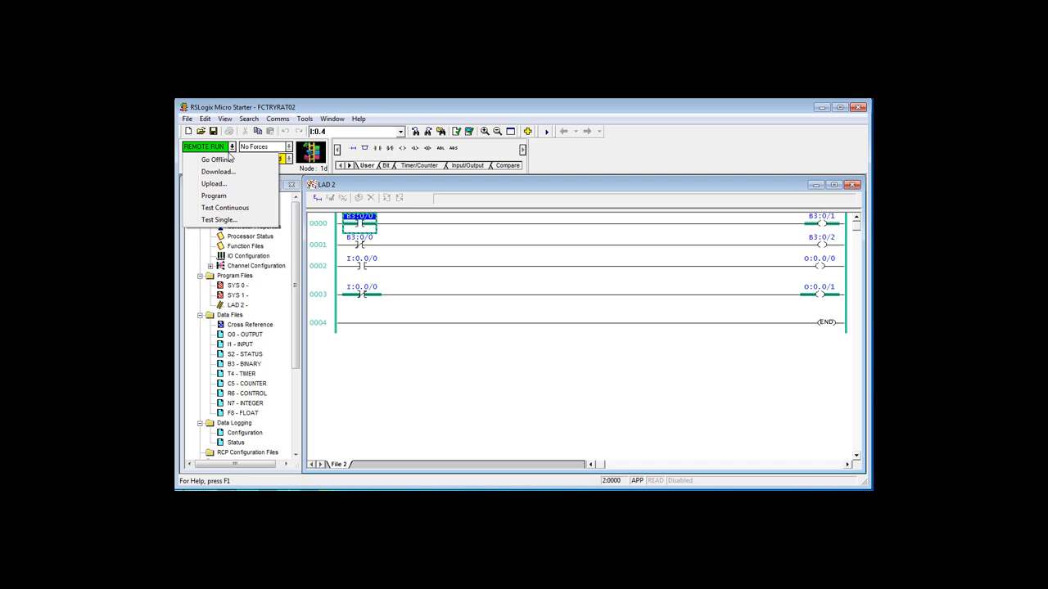
left_click(215, 159)
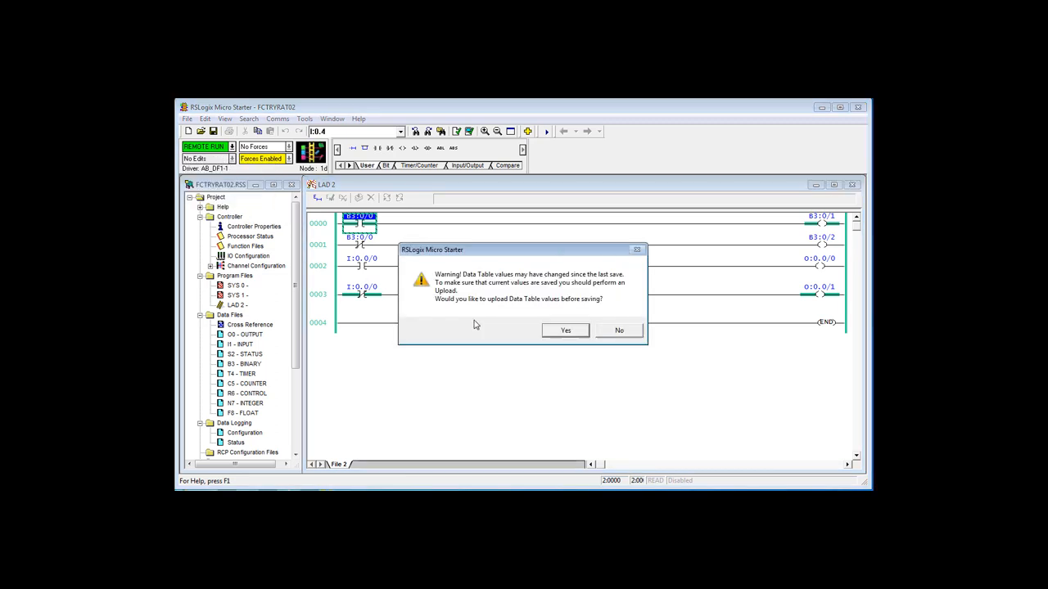
left_click(565, 330)
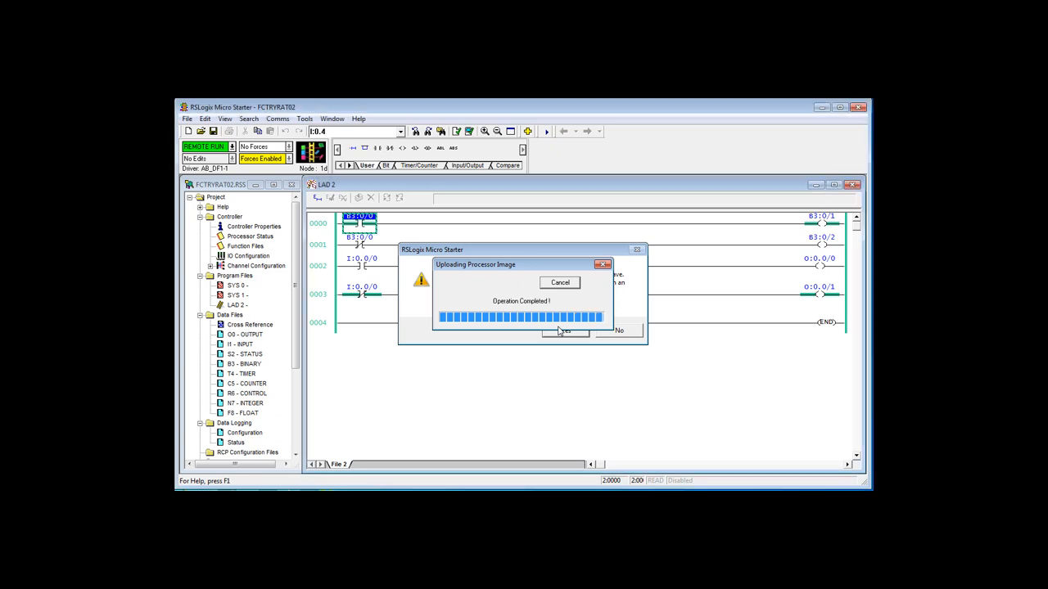
left_click(564, 330)
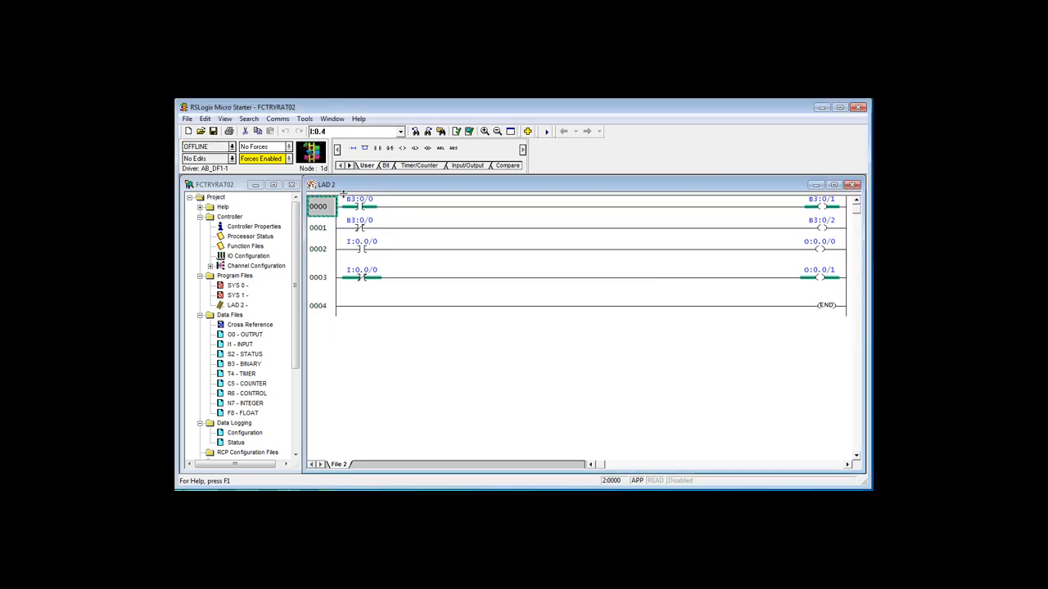
mouse_move(336, 209)
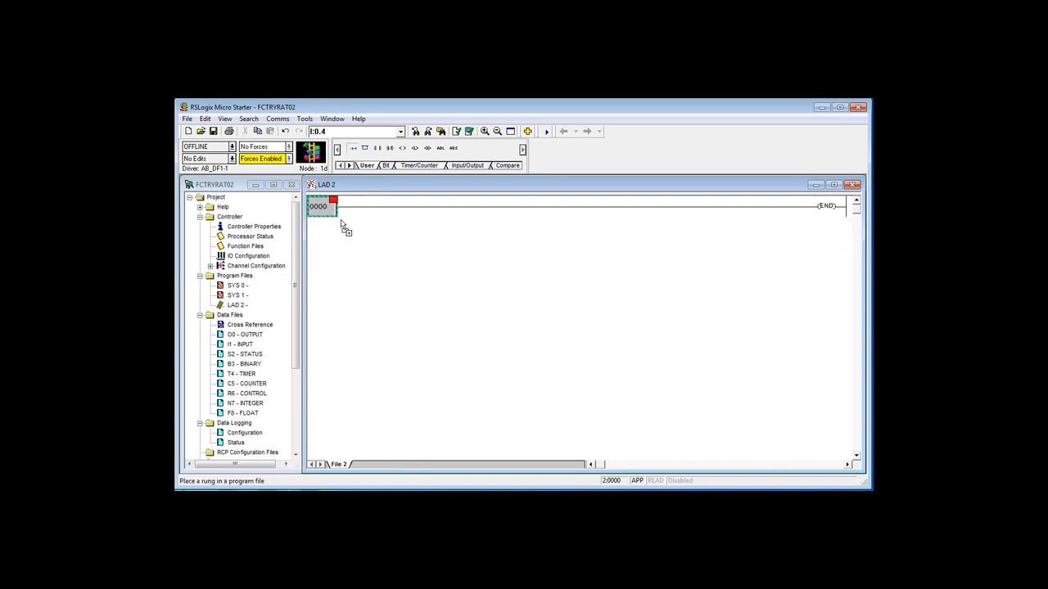
Add a new rung with a normally open contact addressed I:0.0/0
left_click(365, 148)
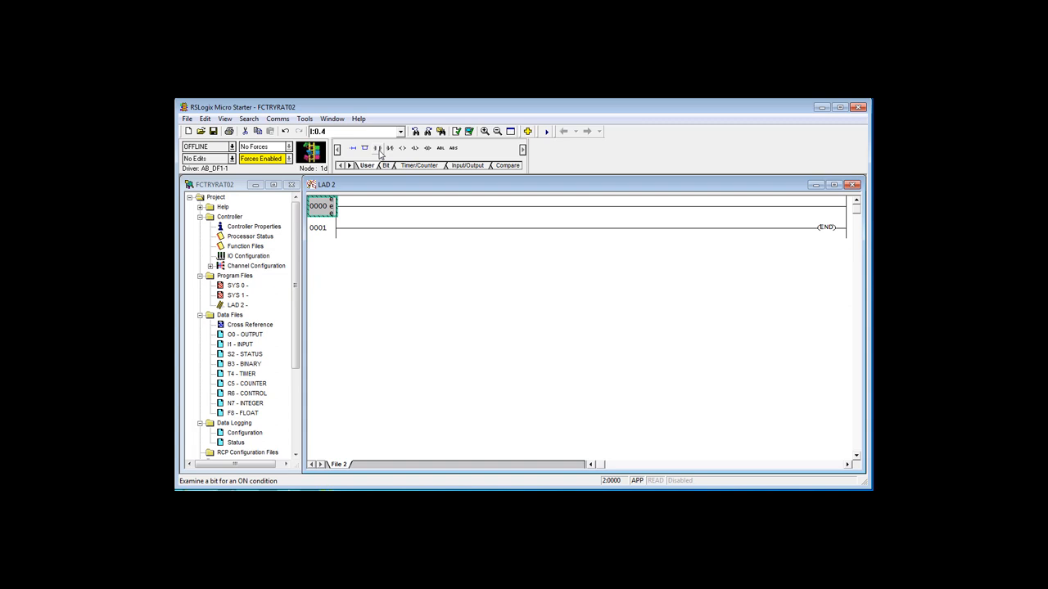
left_click(414, 149)
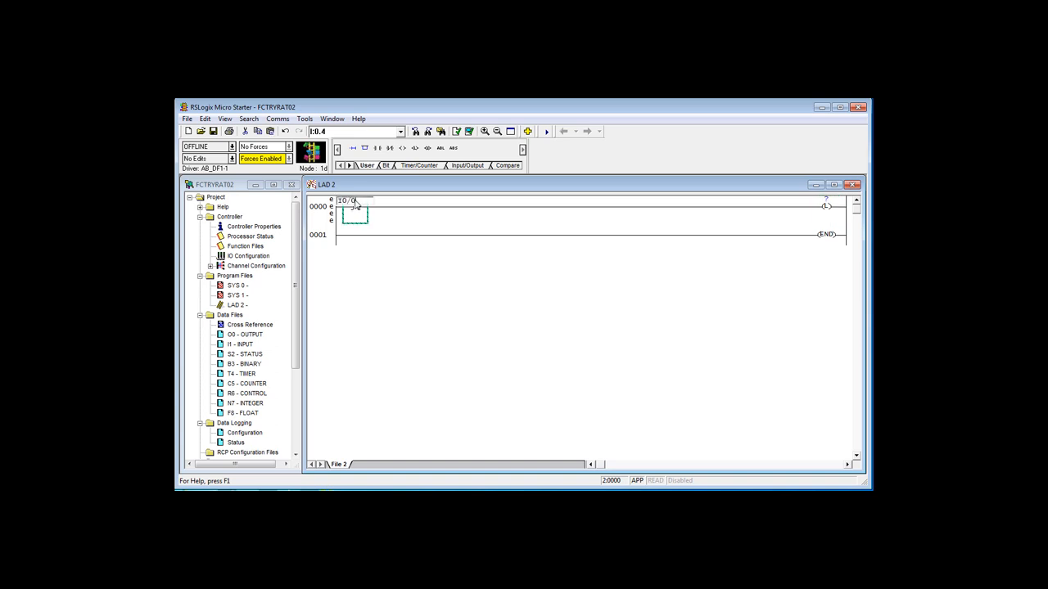
type("I0.0/0")
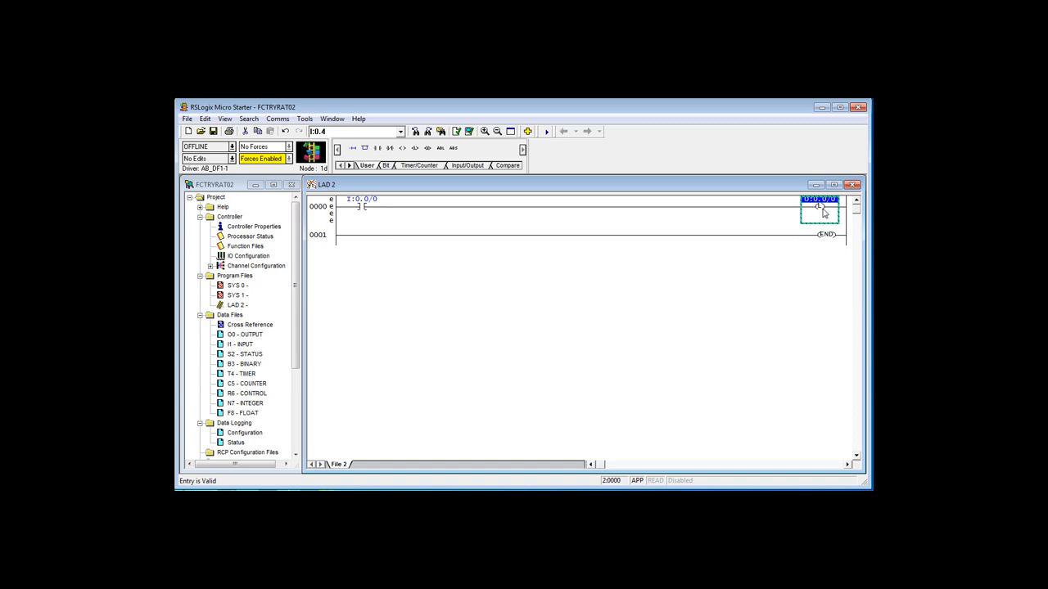
mouse_move(570, 304)
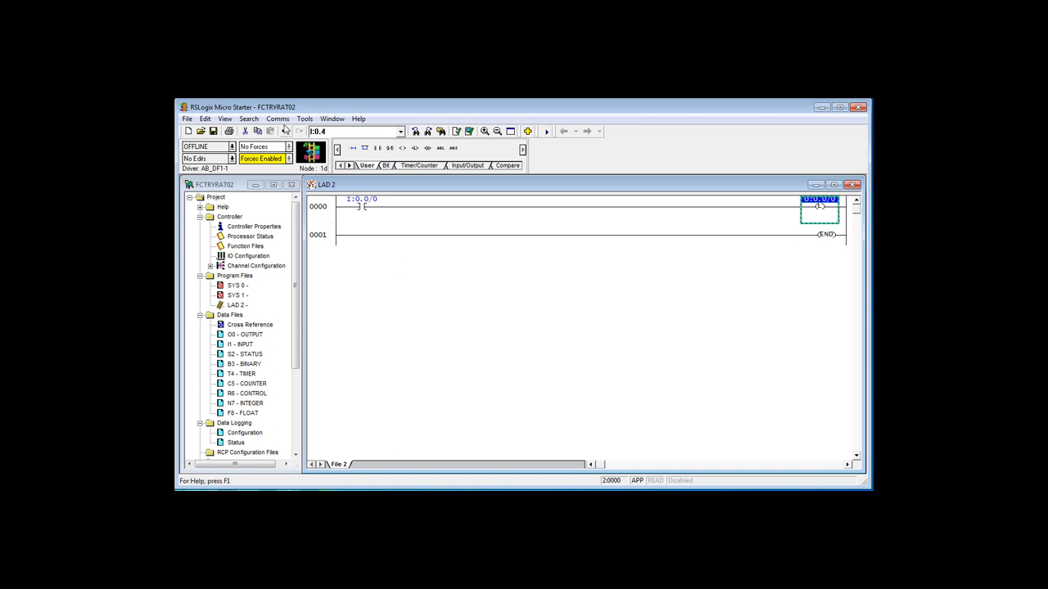
Start downloading the program to the MicroLogix 1400 through System Comms
left_click(277, 119)
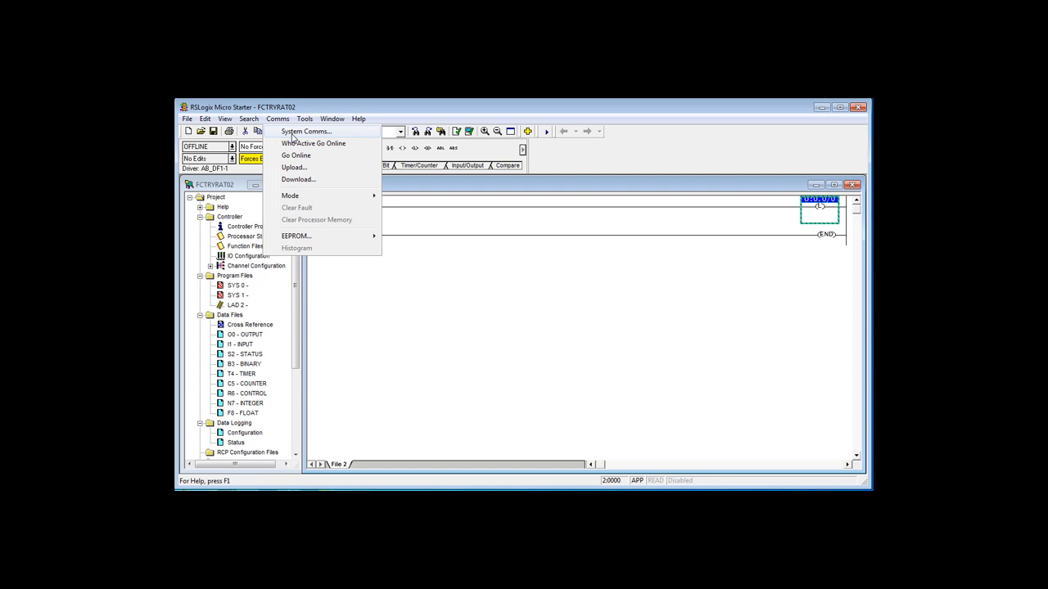
left_click(304, 132)
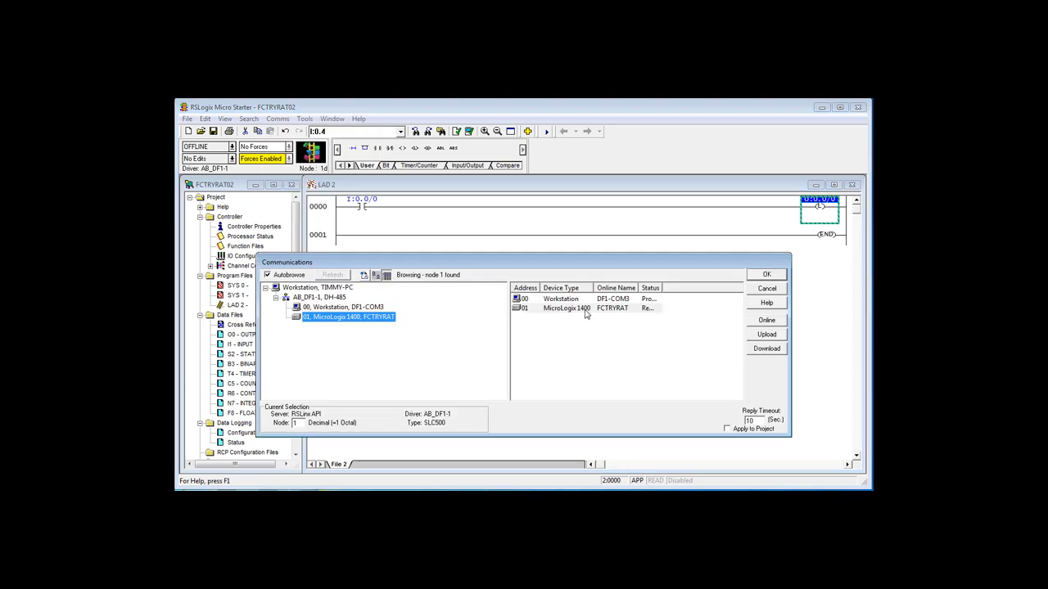
left_click(585, 307)
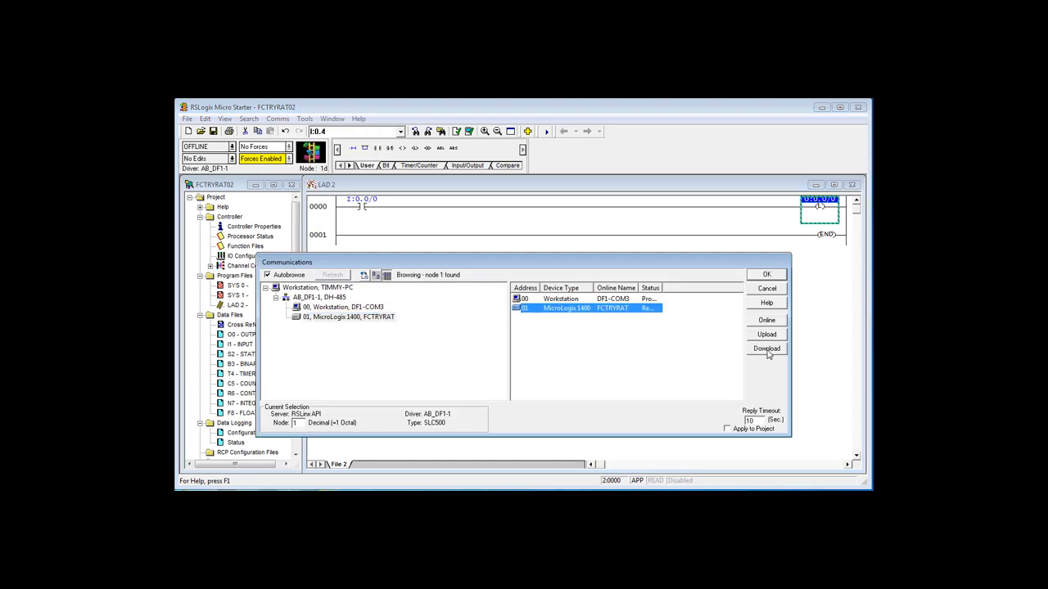
left_click(766, 349)
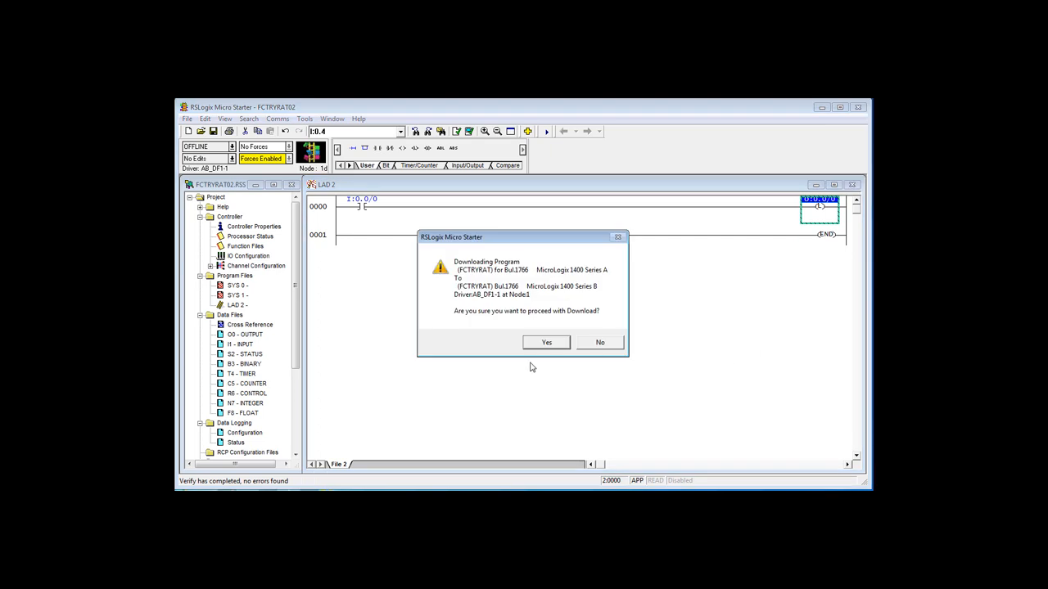
Confirm the download, program mode, return to run mode, and going online
left_click(547, 342)
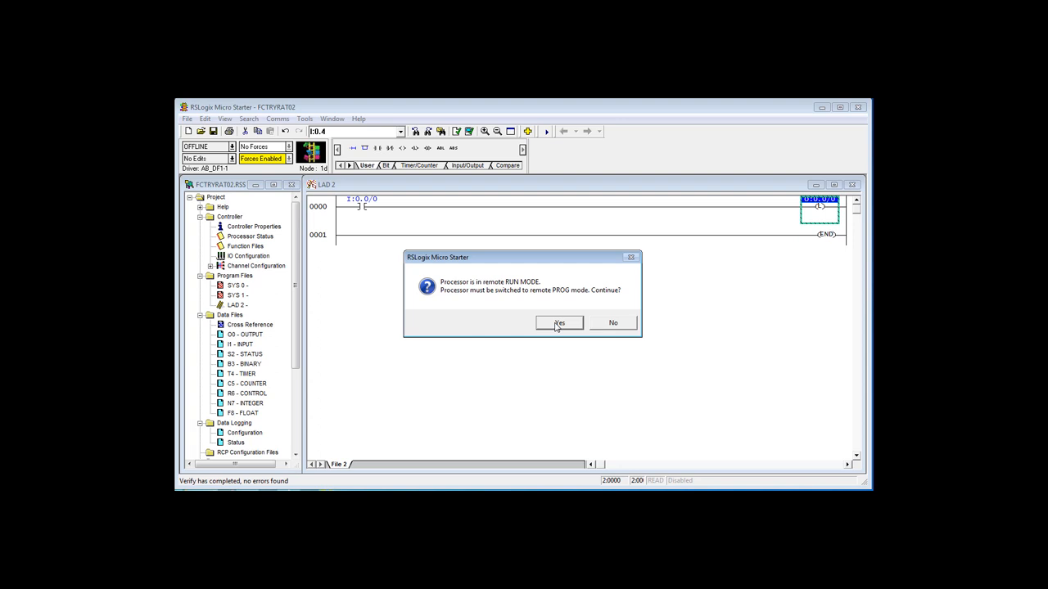
left_click(559, 322)
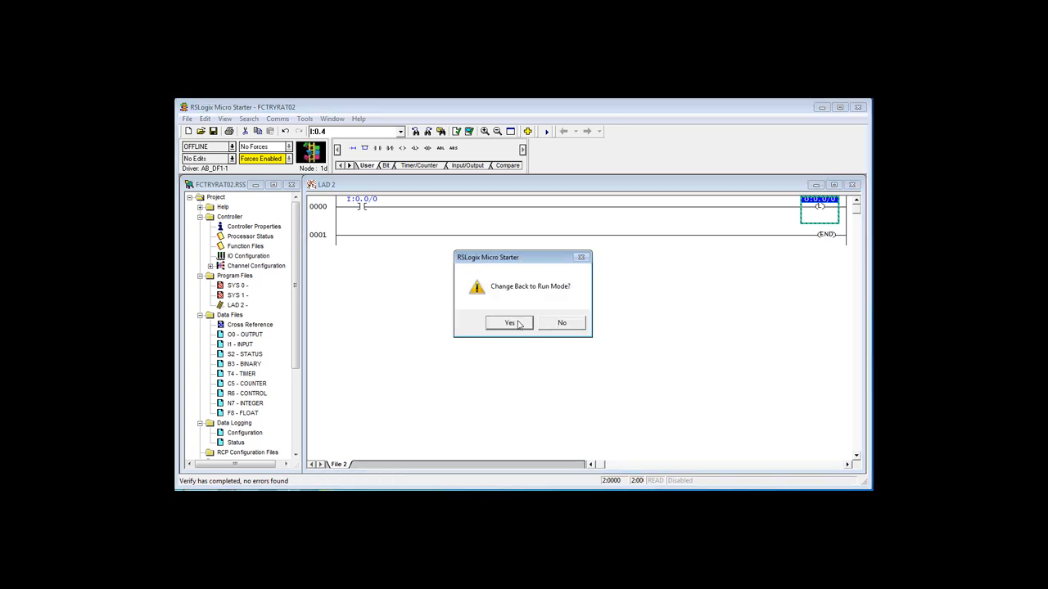
left_click(509, 323)
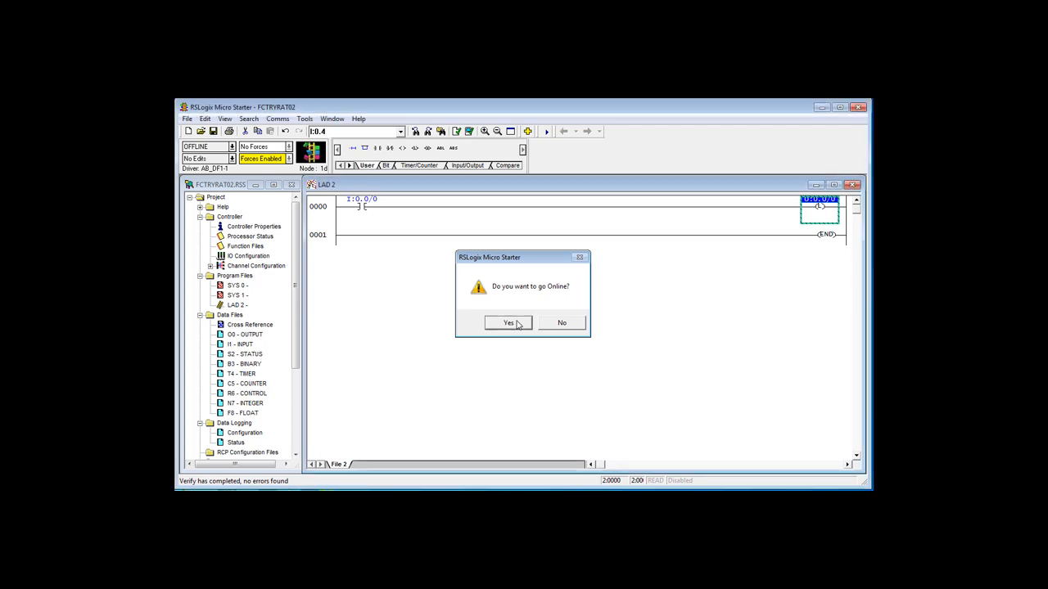
left_click(507, 322)
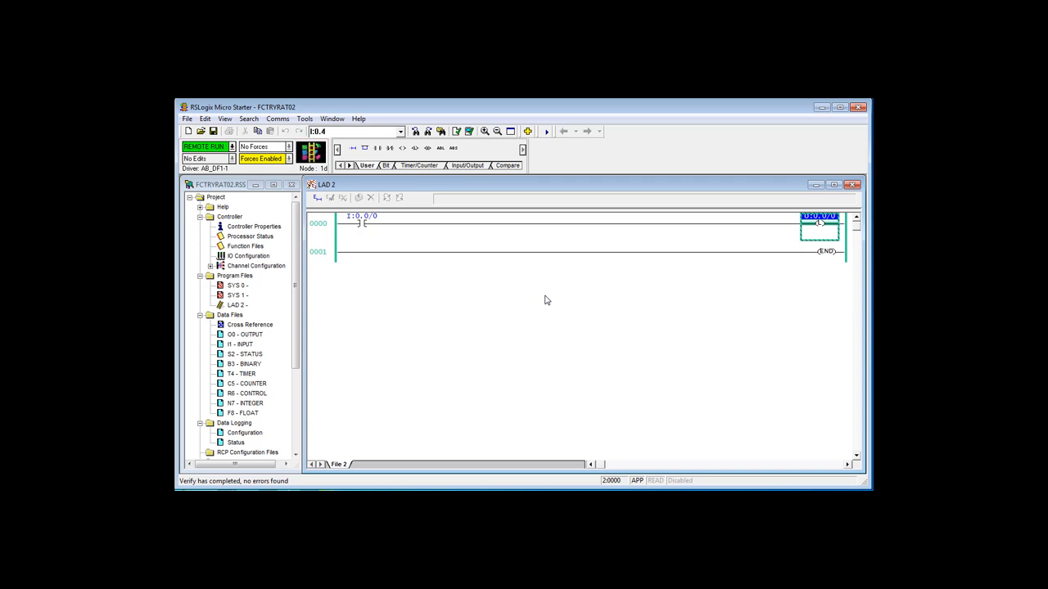
Take the project offline to edit the program
left_click(231, 147)
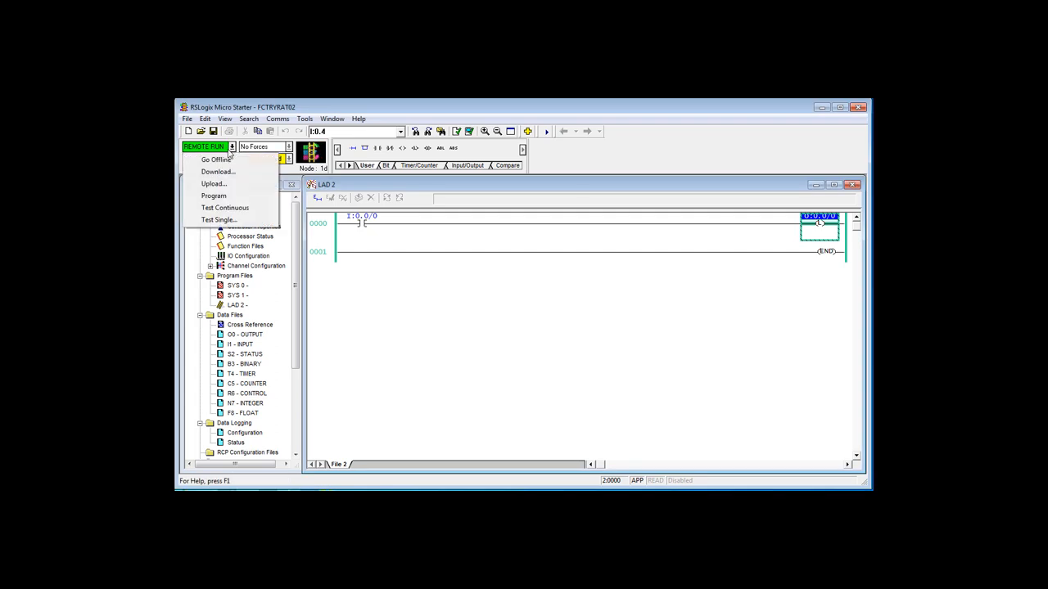
left_click(216, 159)
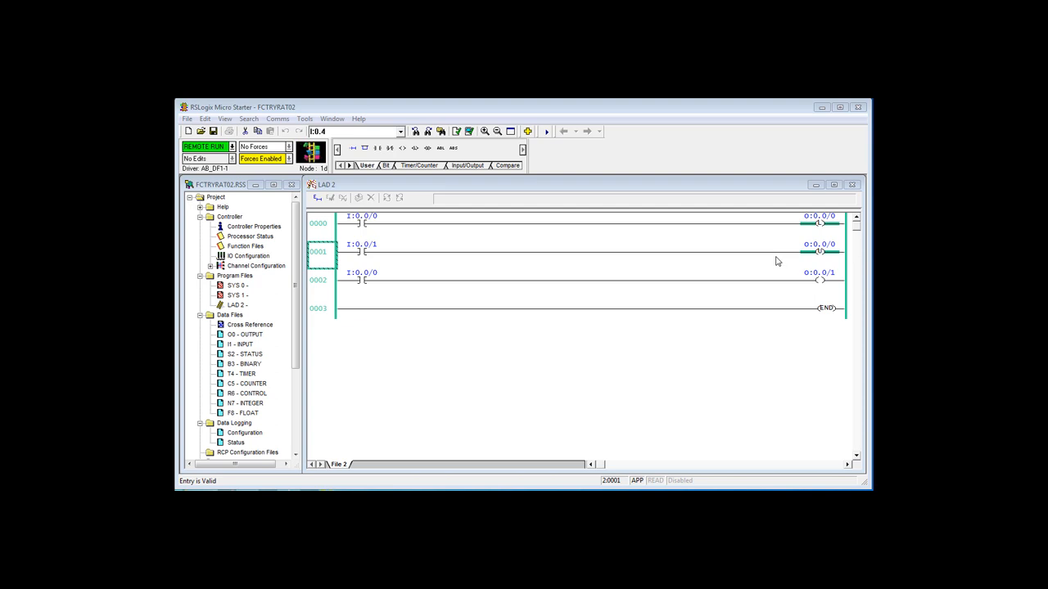
mouse_move(655, 362)
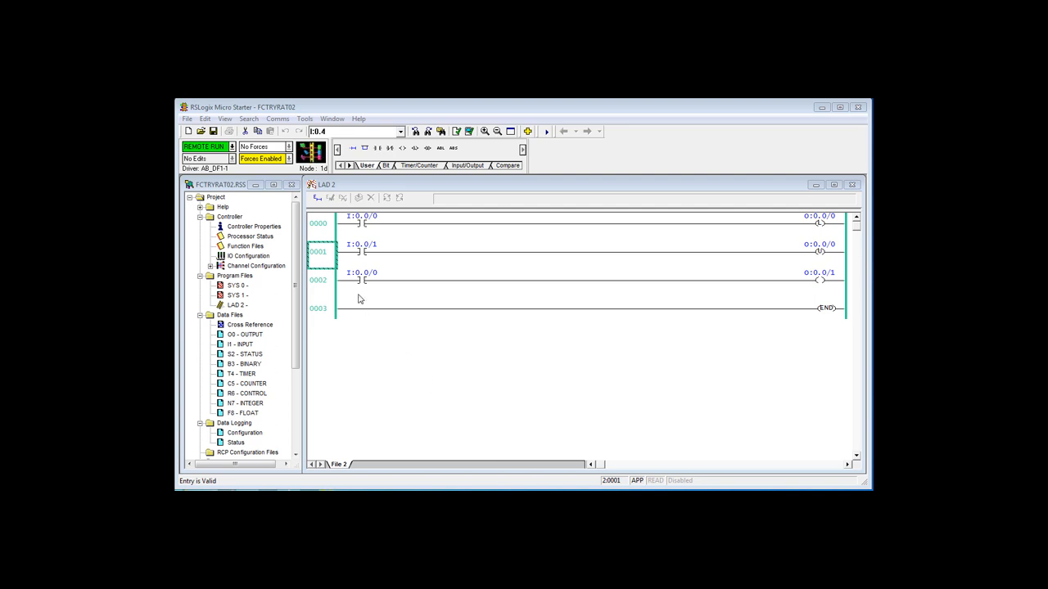
mouse_move(832, 291)
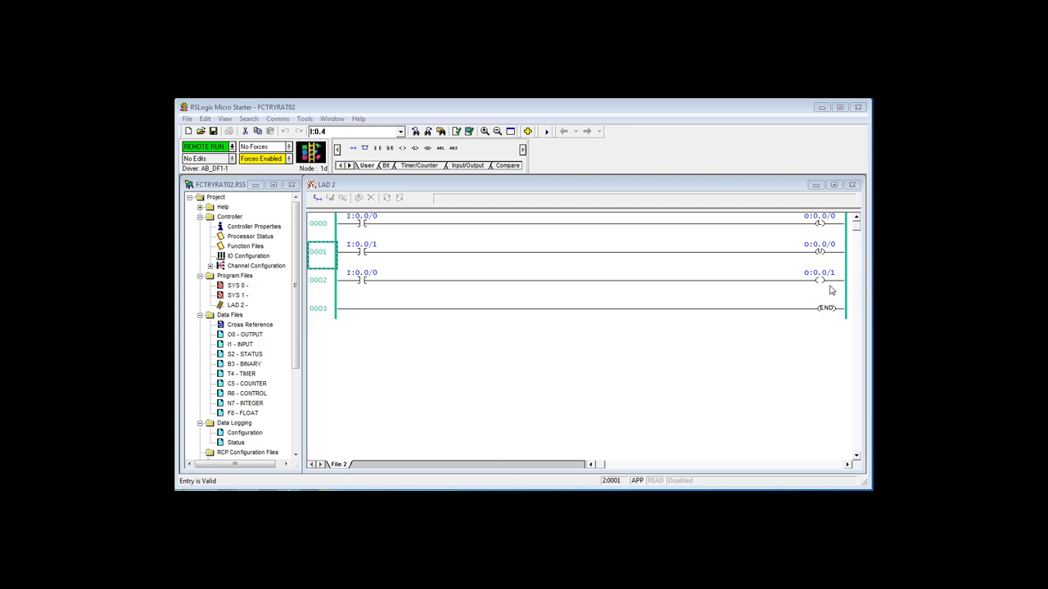